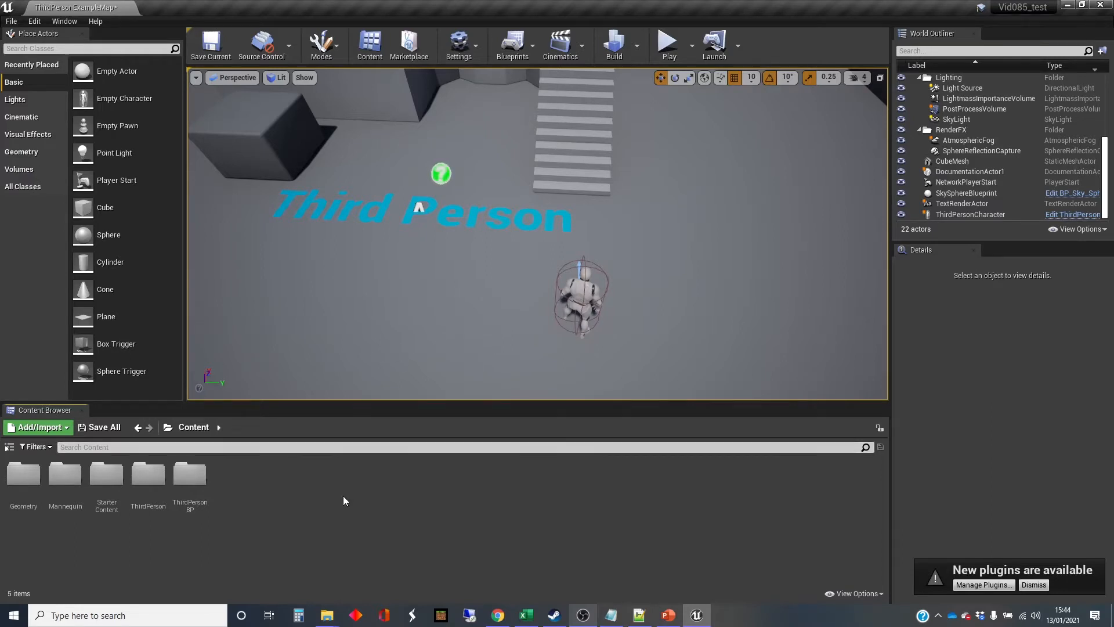
pyautogui.moveTo(306, 605)
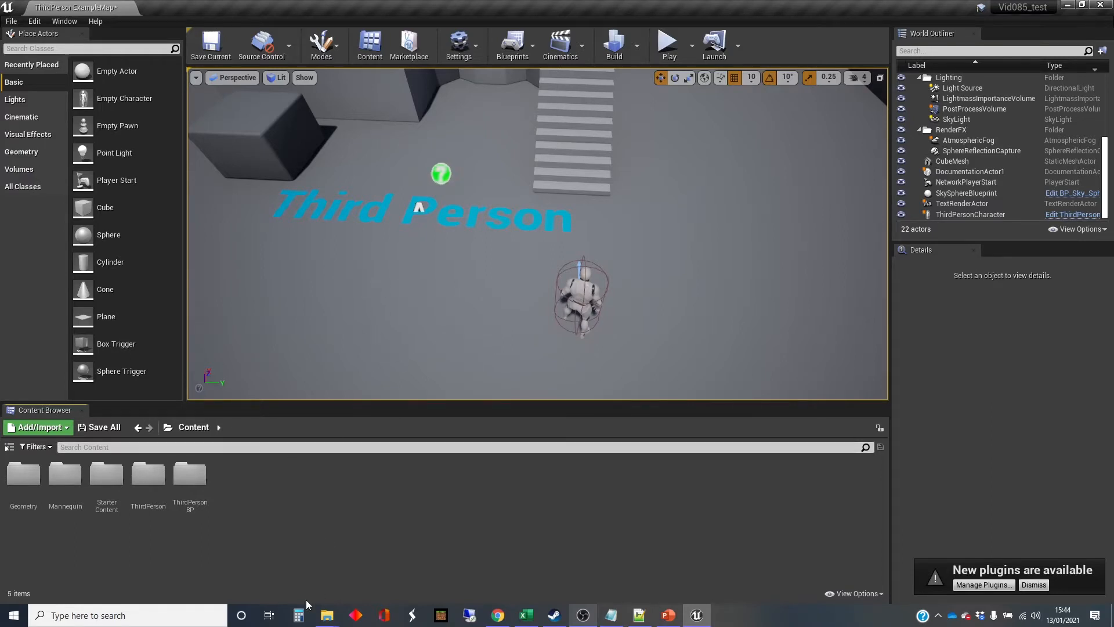
pyautogui.moveTo(255, 480)
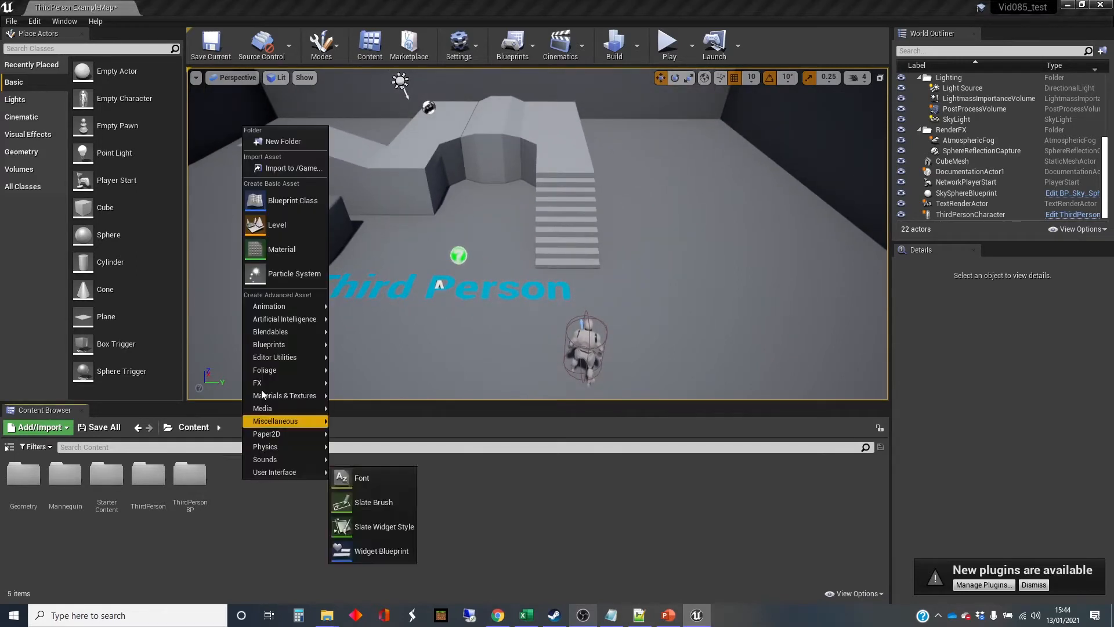
# Create a new Actor Blueprint Class asset named MyBOx in the Content folder.
pyautogui.click(293, 201)
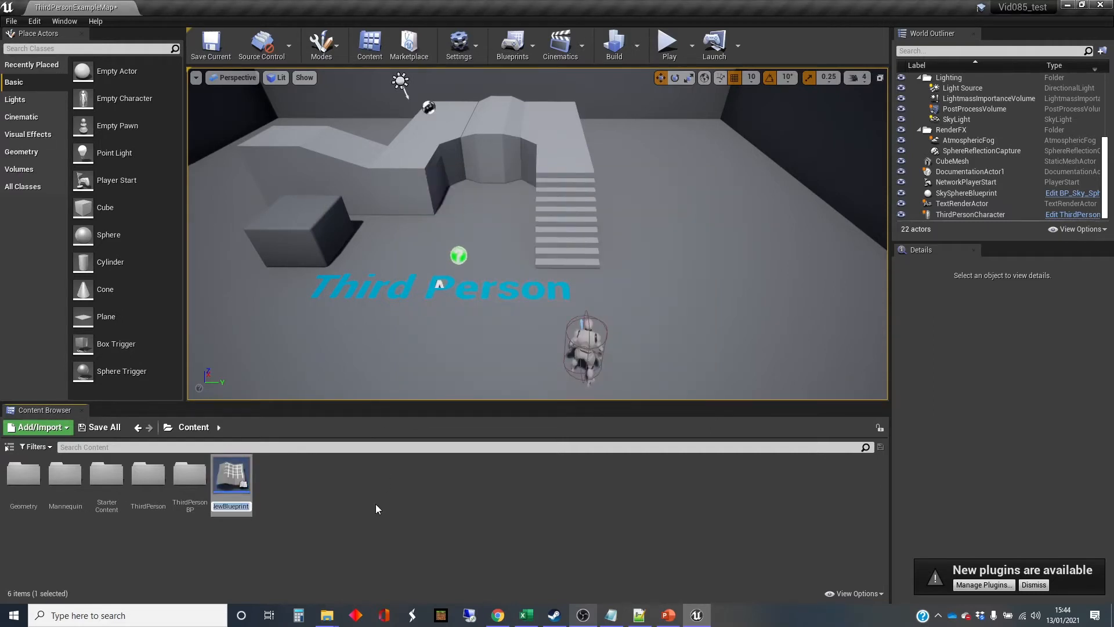
pyautogui.write('MyBOx')
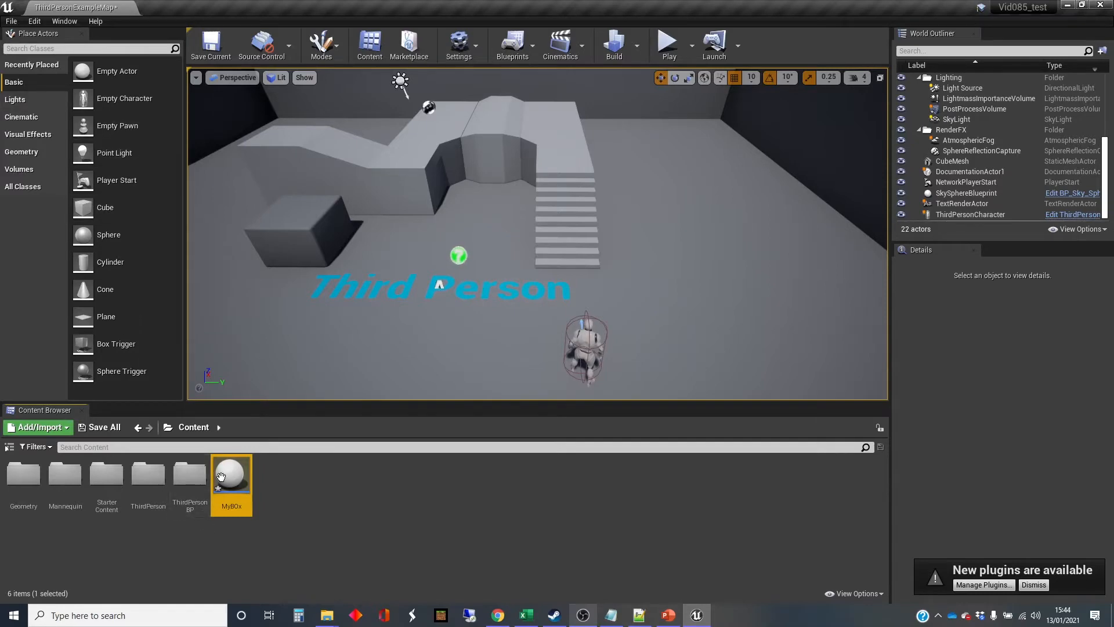
# Add a Cube component to MyBOx that simulates physics without gravity, angular damping 1.0.
pyautogui.doubleClick(230, 473)
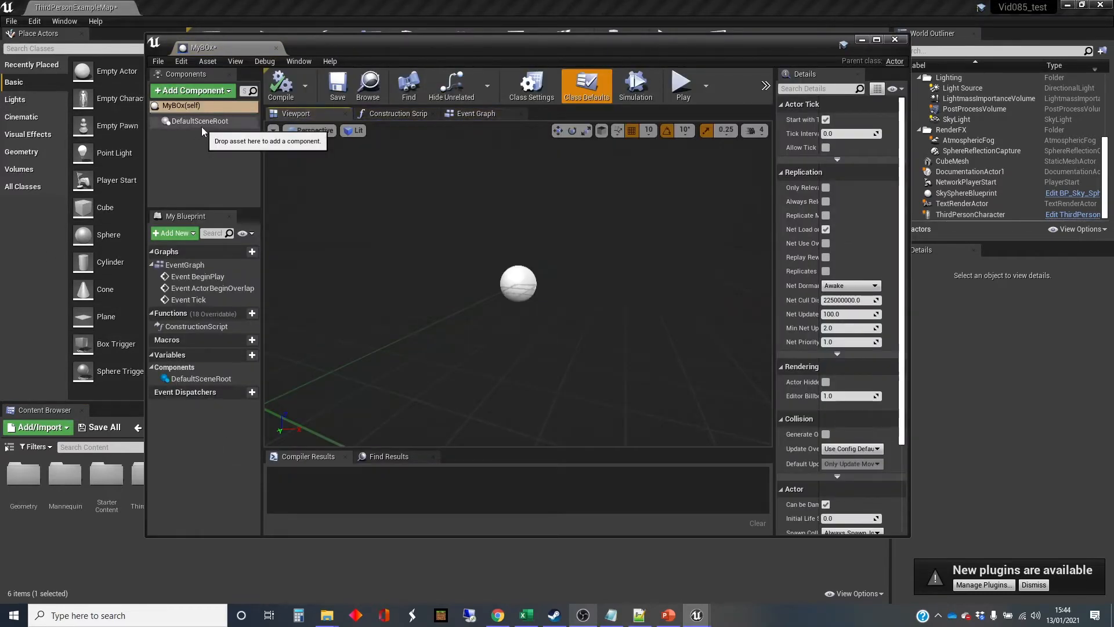
pyautogui.click(191, 90)
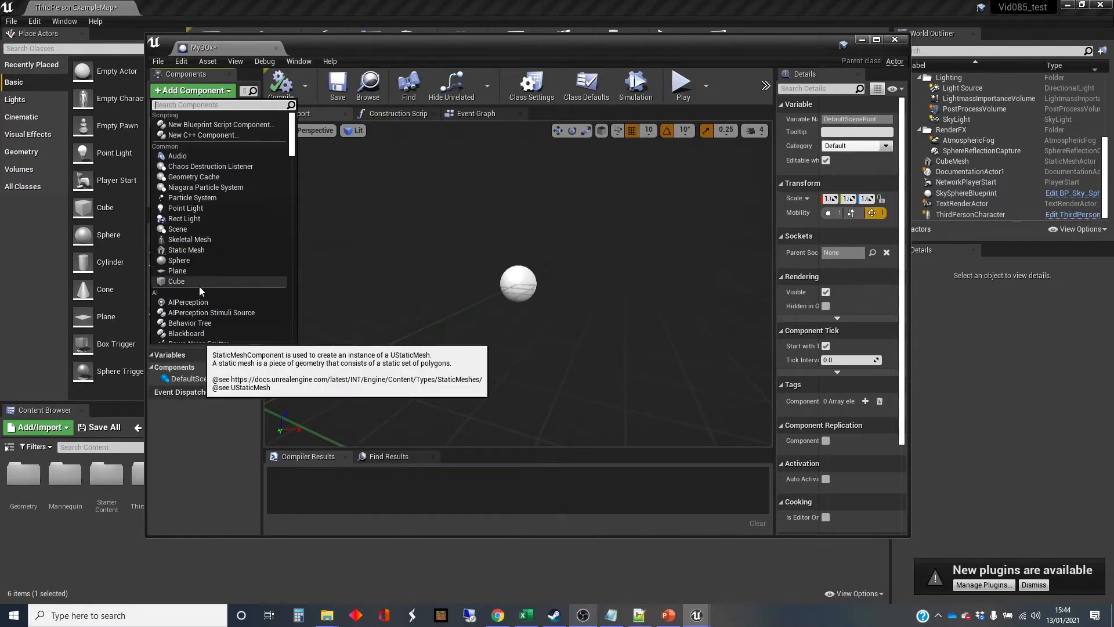
pyautogui.click(175, 281)
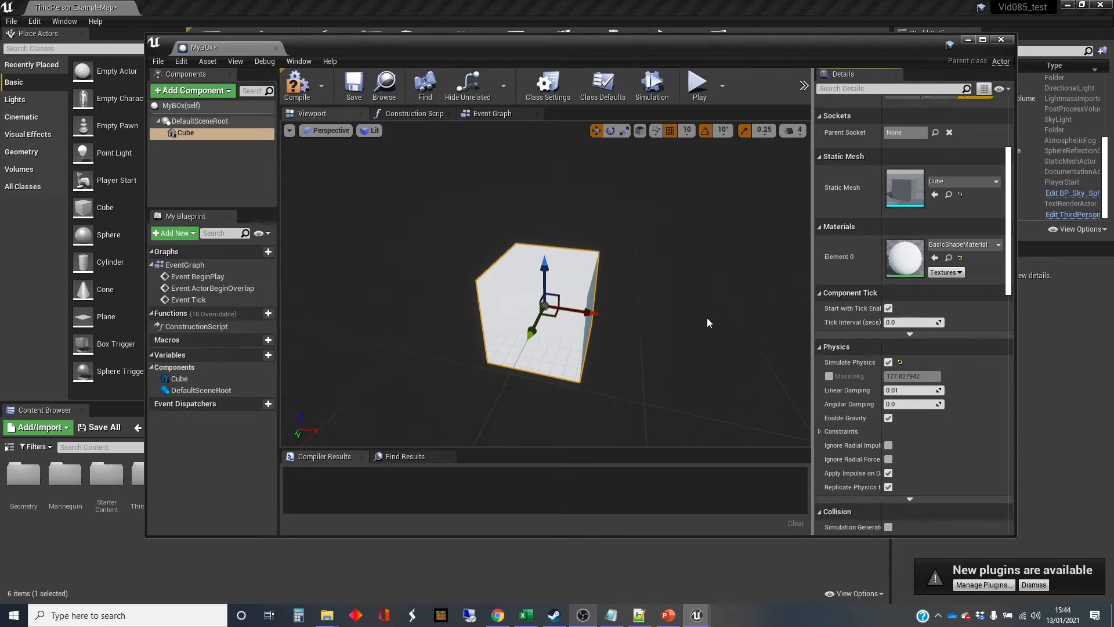
pyautogui.moveTo(983, 498)
pyautogui.write('1')
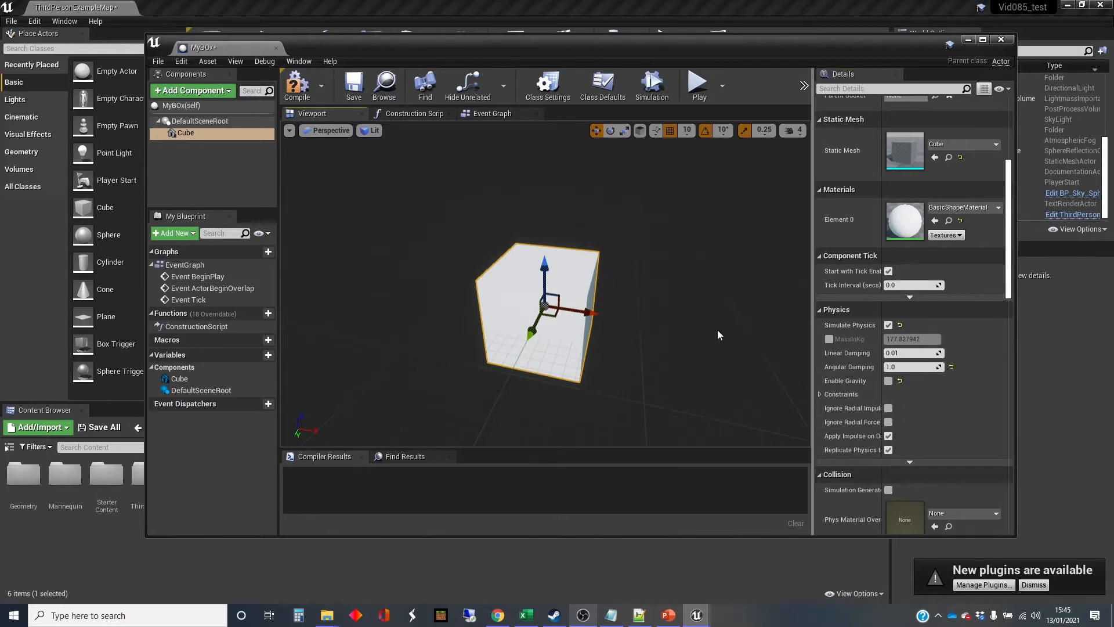
pyautogui.moveTo(192, 90)
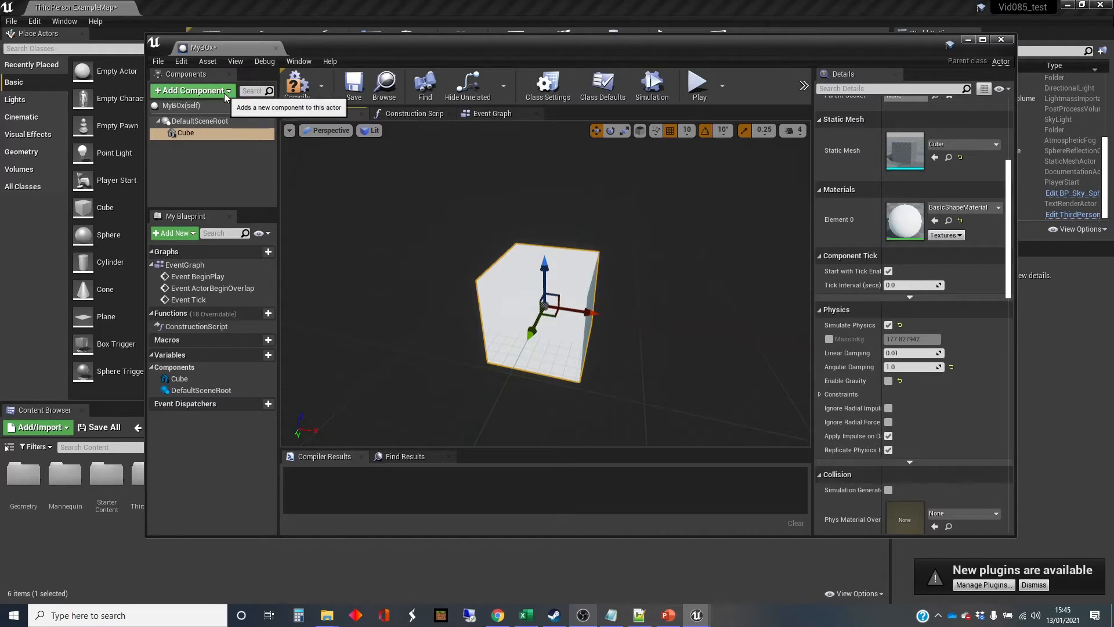
# Add a Physics Thruster component attached under the Cube, found by searching 'physics'.
pyautogui.click(190, 90)
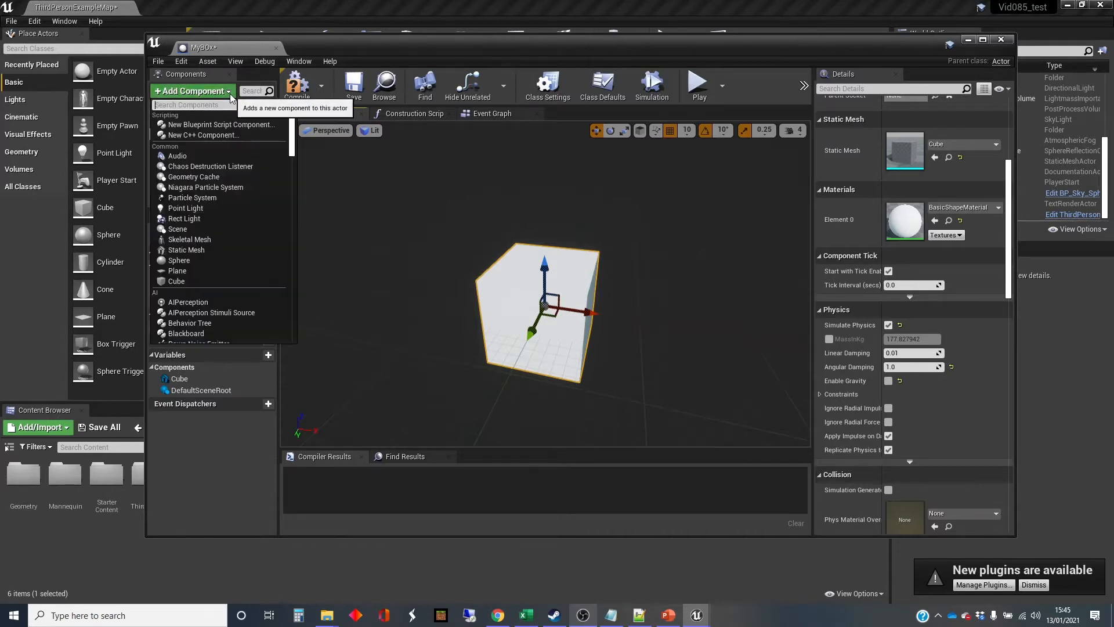
pyautogui.write('p')
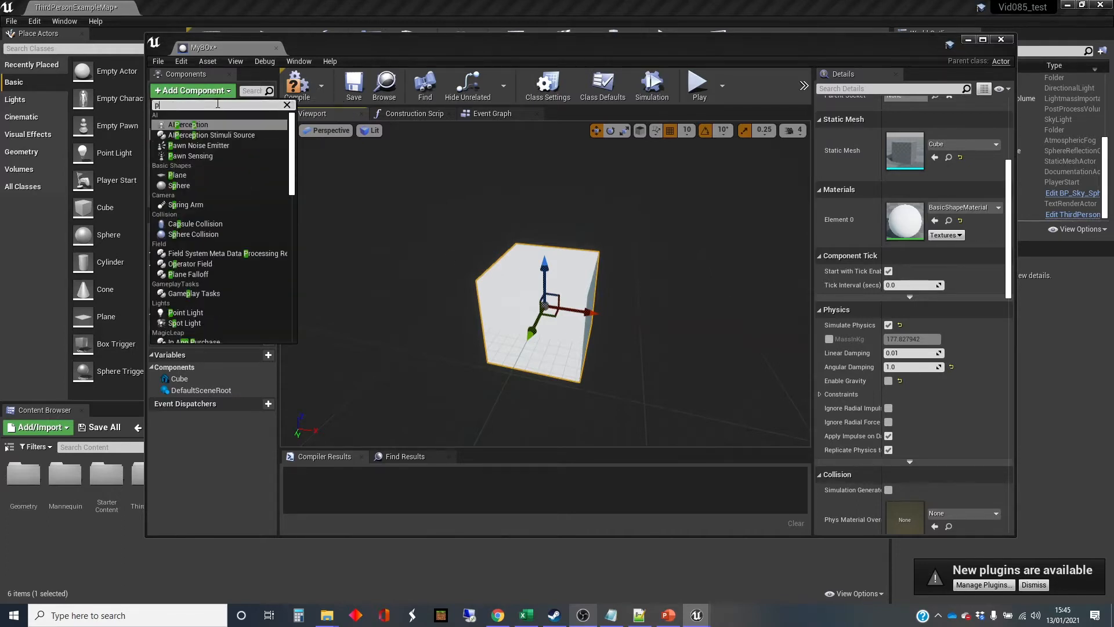
pyautogui.write('physics')
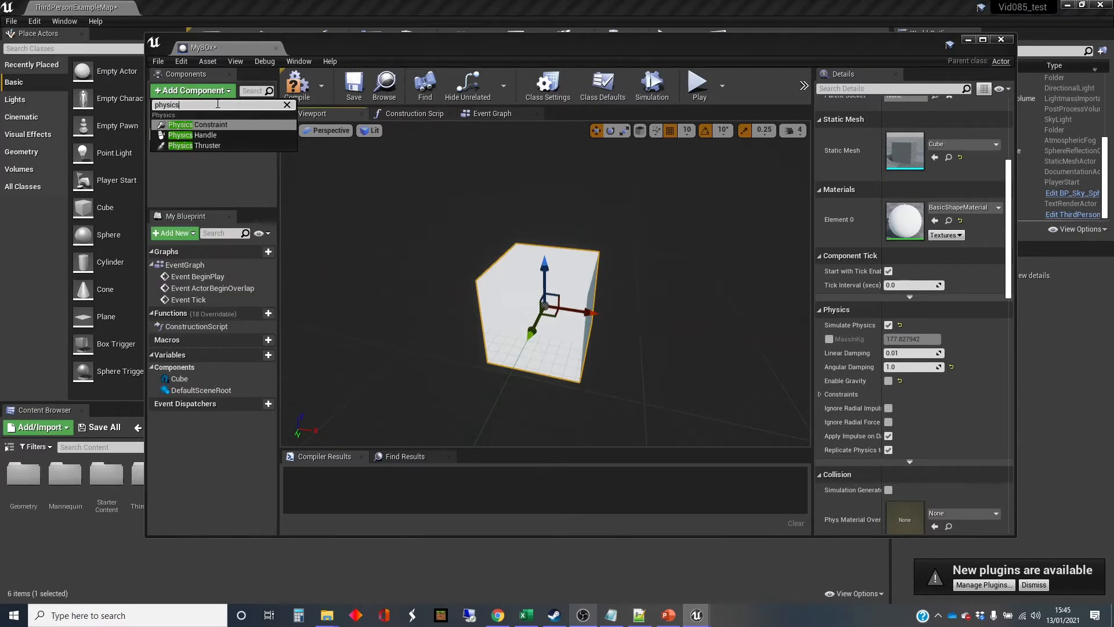
pyautogui.click(201, 146)
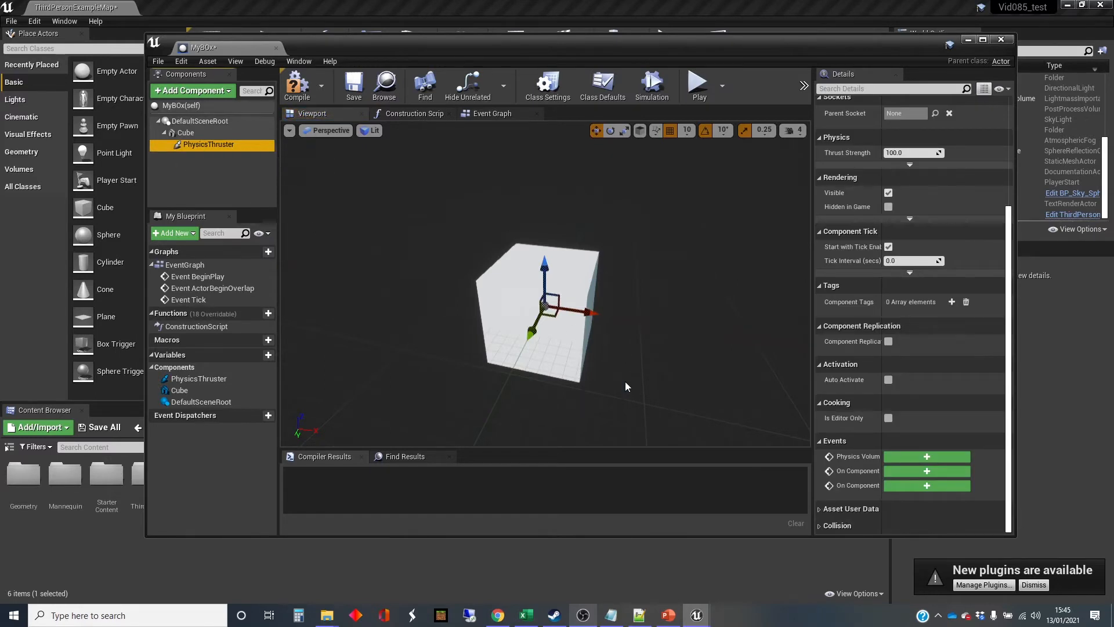
pyautogui.moveTo(615, 377)
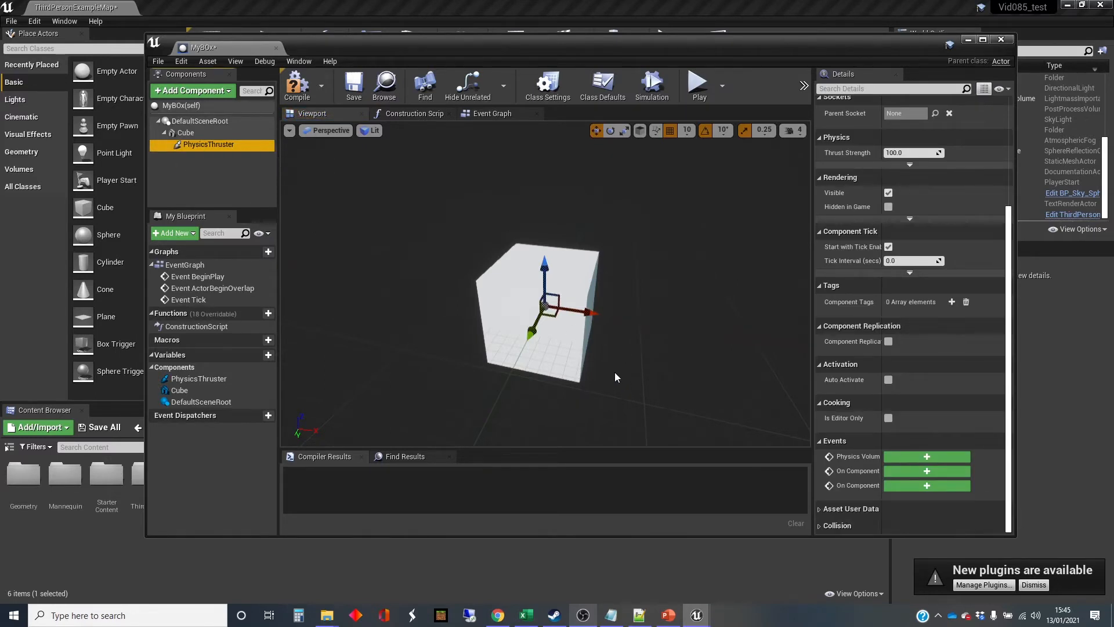
pyautogui.moveTo(612, 368)
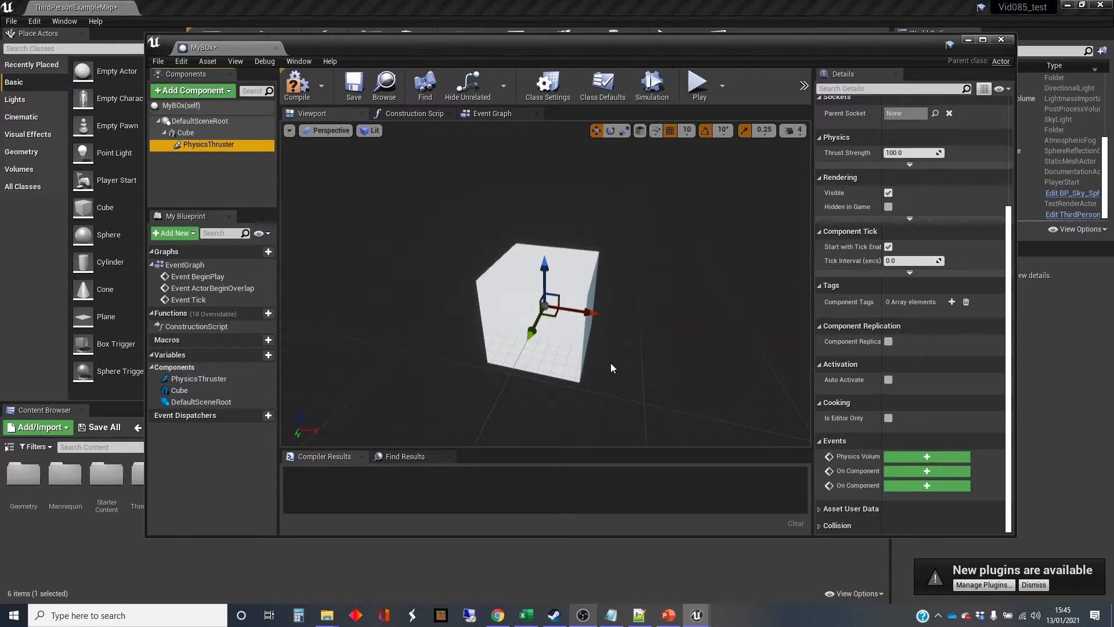
pyautogui.moveTo(649, 296)
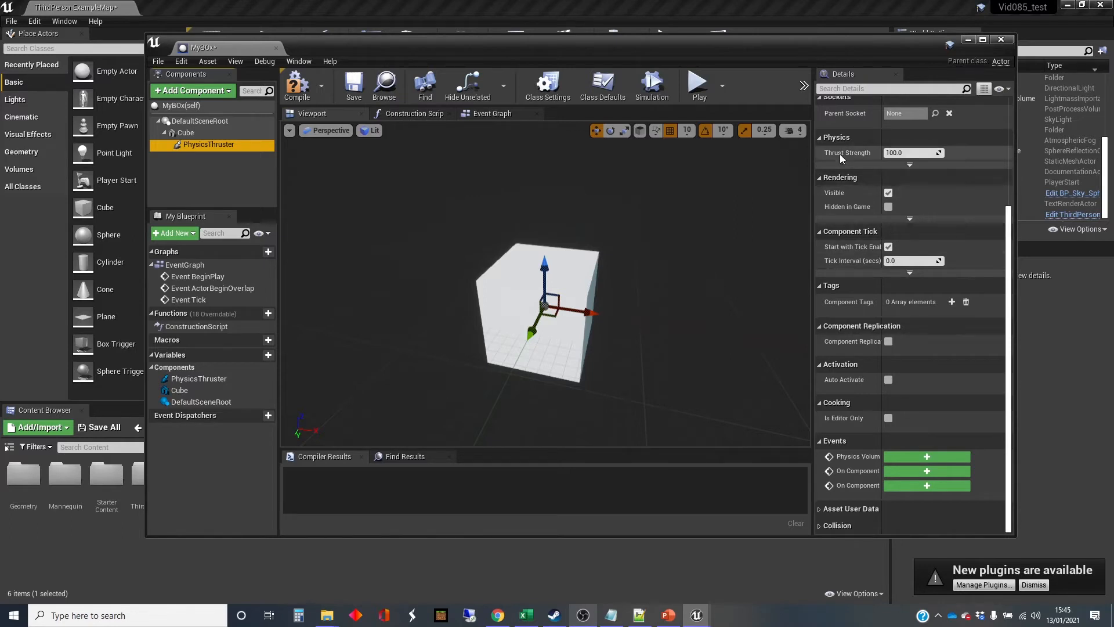
pyautogui.moveTo(914, 153)
pyautogui.write('10000')
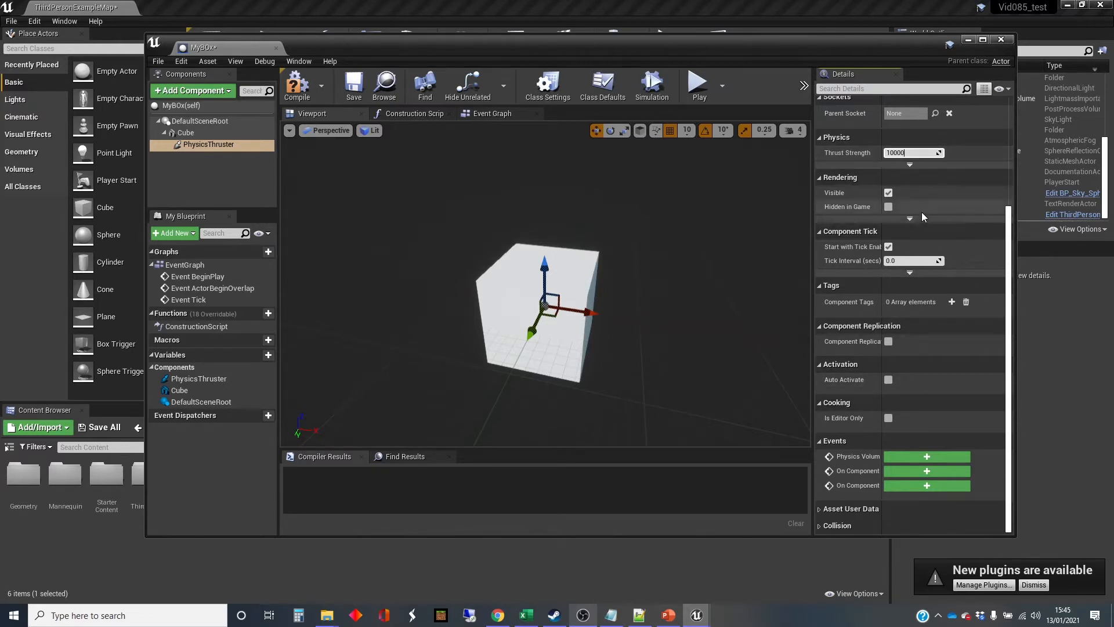
pyautogui.moveTo(887, 379)
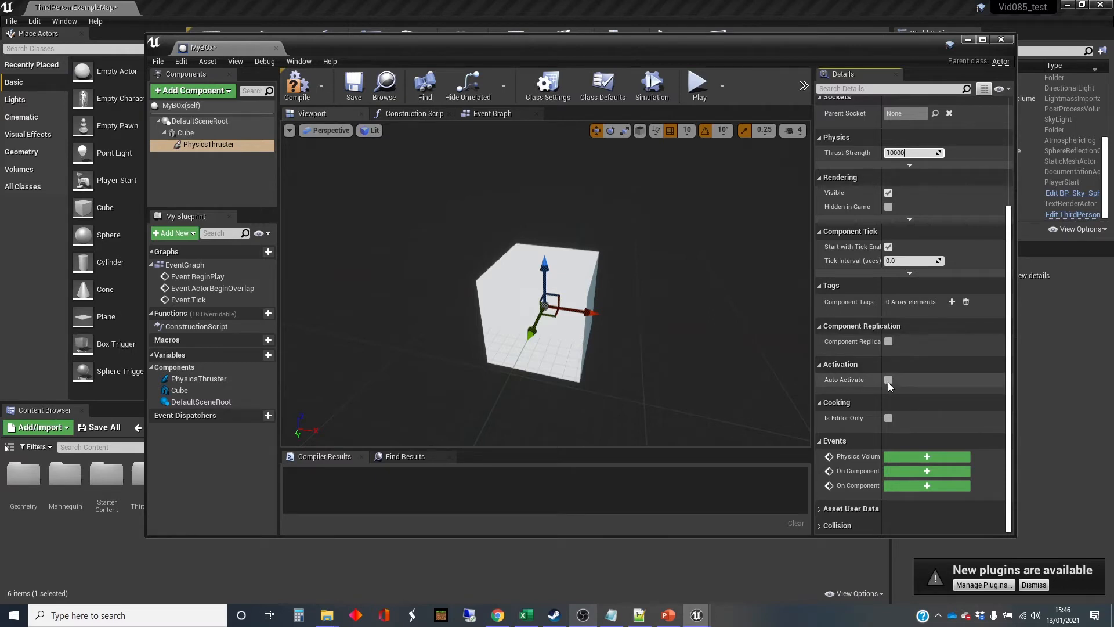
# Give the thruster strength 10000 with Auto Activate enabled, then compile MyBOx.
pyautogui.click(888, 379)
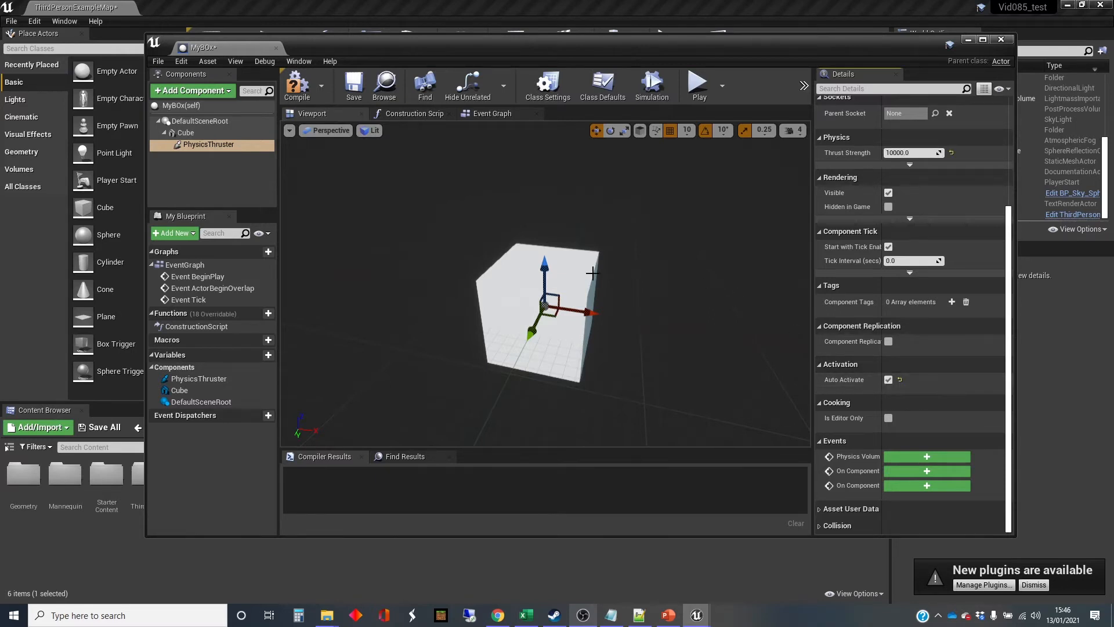
pyautogui.click(296, 85)
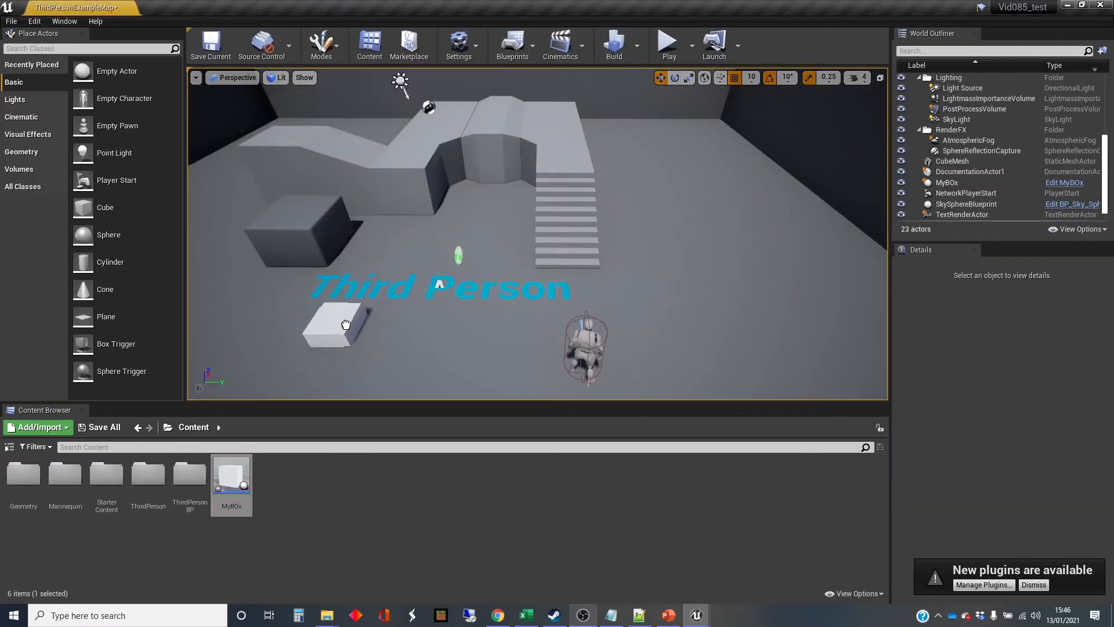
# Drop a MyBOx instance into the level and position it at the foot of the stairs.
pyautogui.click(344, 324)
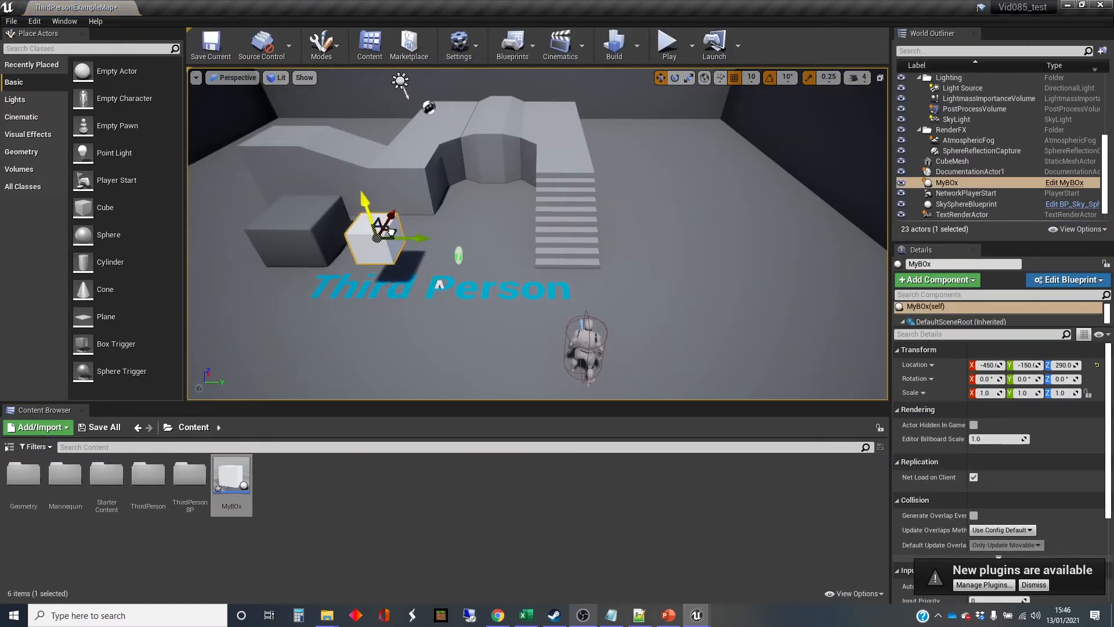
pyautogui.click(667, 42)
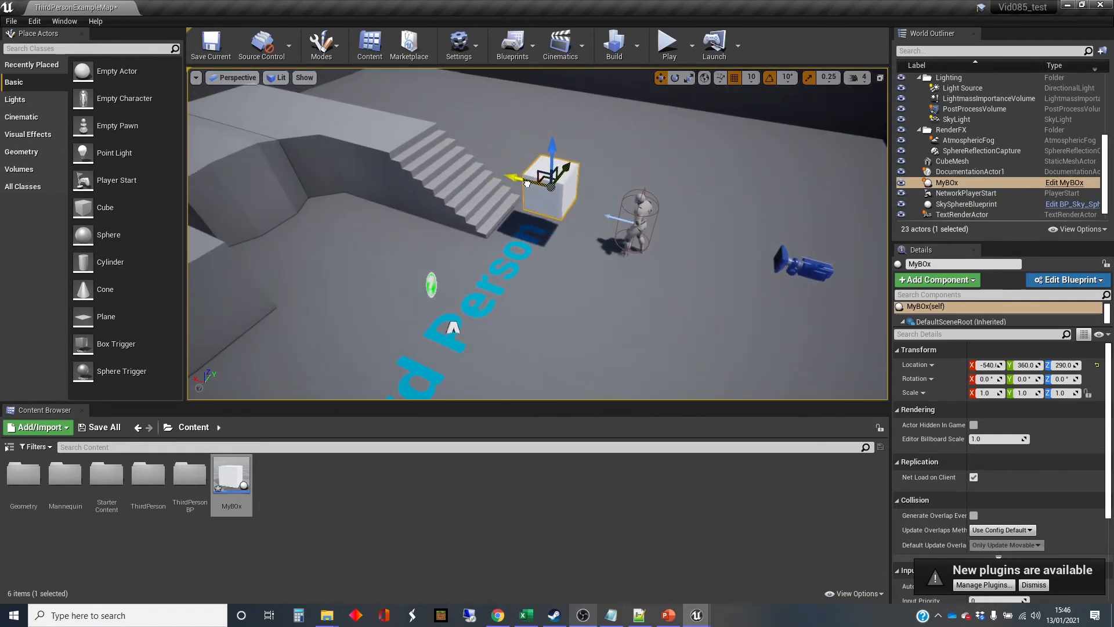
pyautogui.moveTo(583, 298)
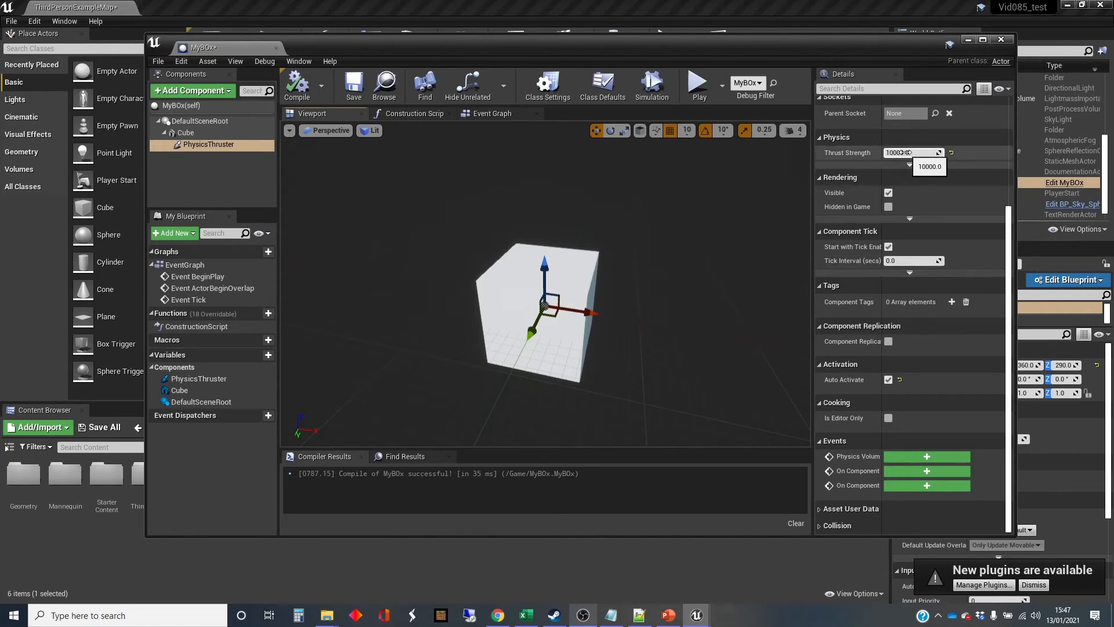
# Change the thruster's Thrust Strength to 50000 and recompile MyBOx.
pyautogui.tripleClick(909, 152)
pyautogui.write('8000')
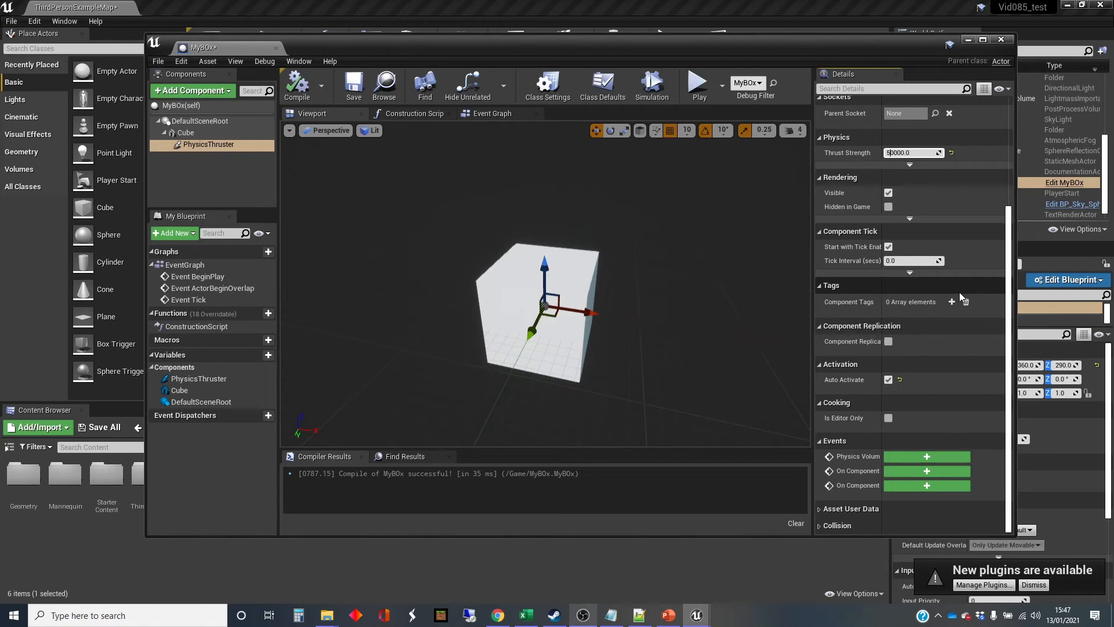
pyautogui.moveTo(628, 289)
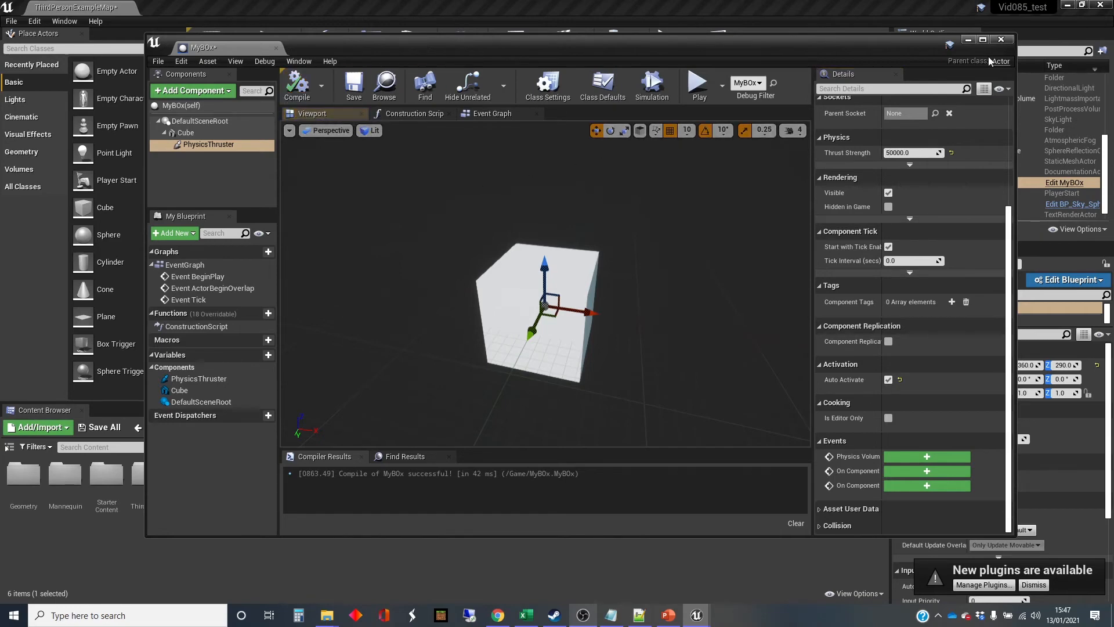
# Rotate the placed box 180 degrees in Z to face the stairs and play the level.
pyautogui.click(1000, 39)
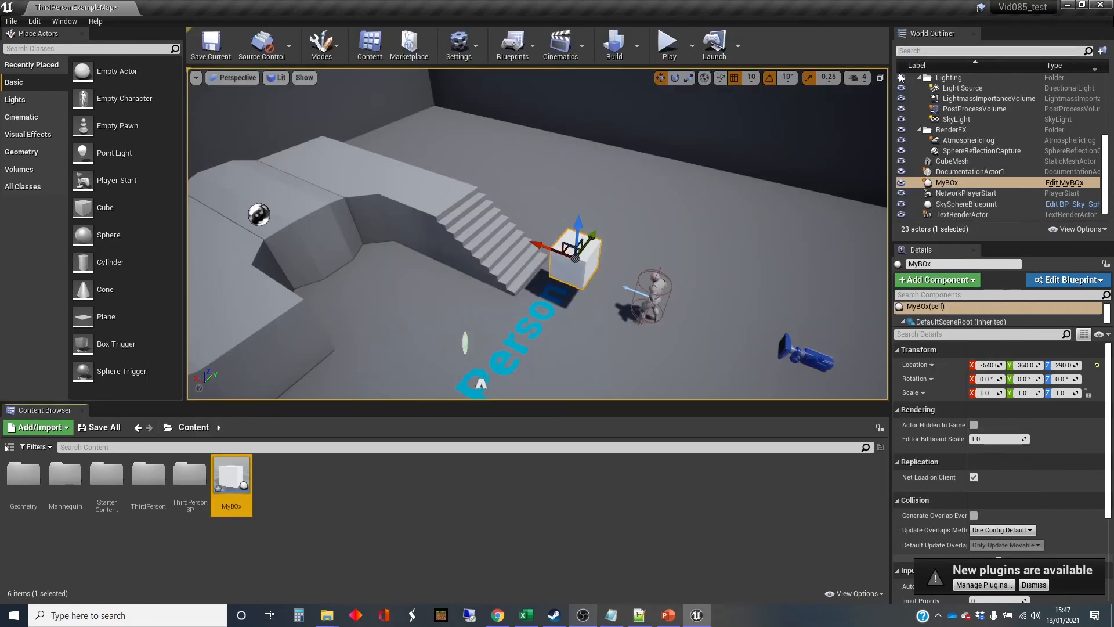
pyautogui.moveTo(525, 350)
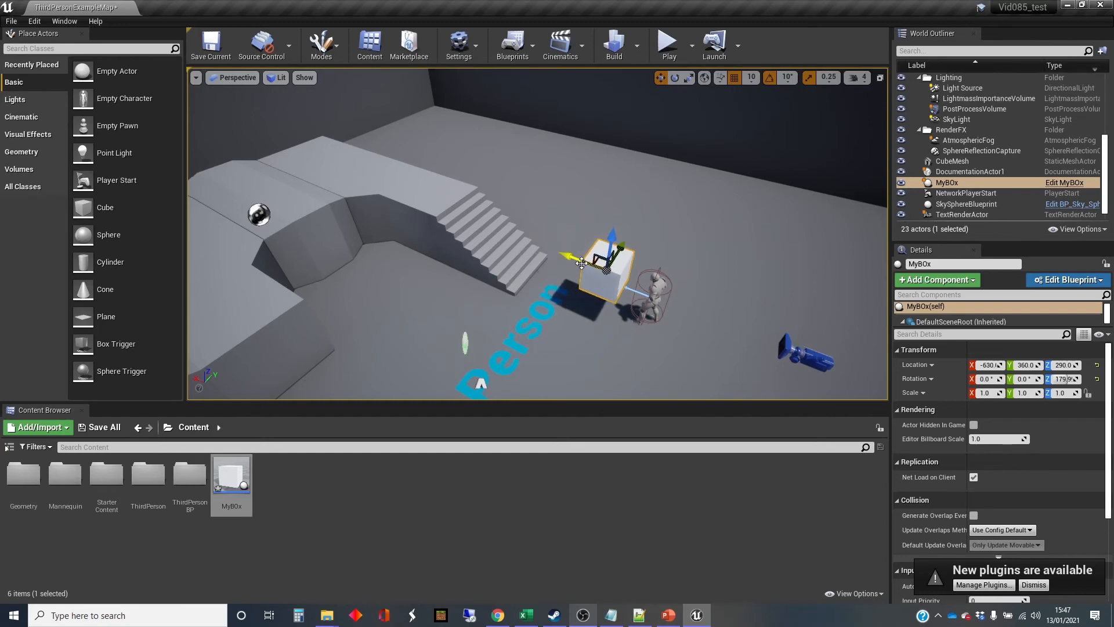
pyautogui.click(666, 42)
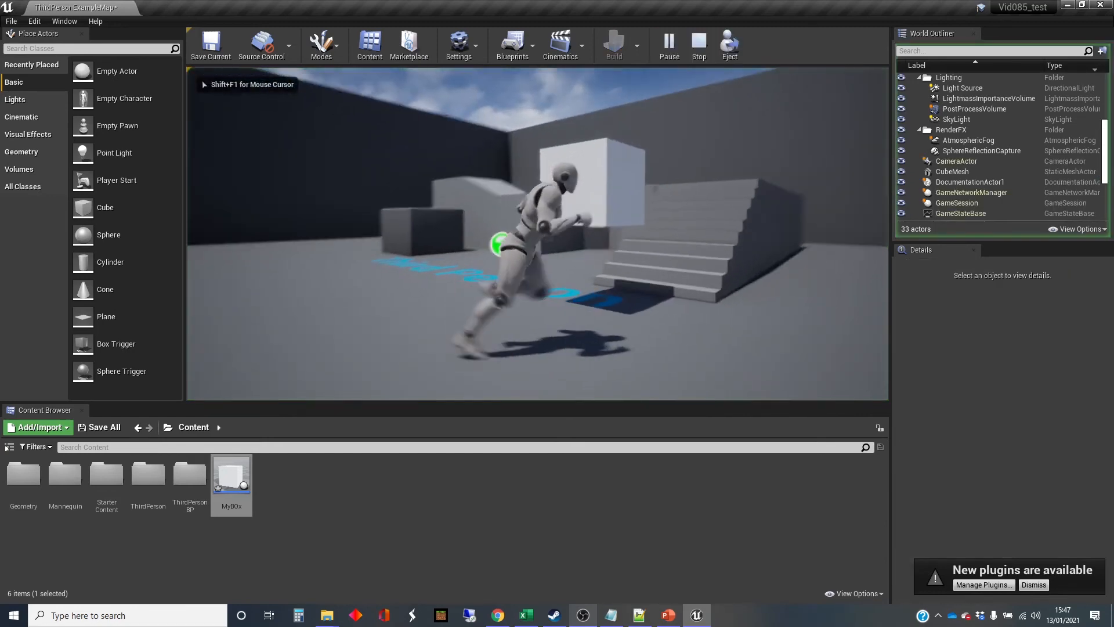